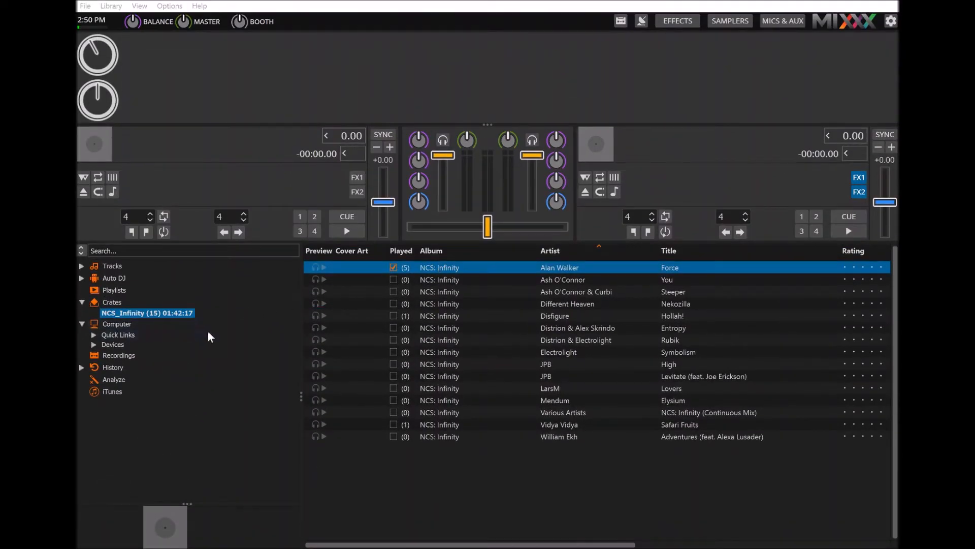
Bring up the Create New Playlist prompt from the Playlists section of the library
click(114, 289)
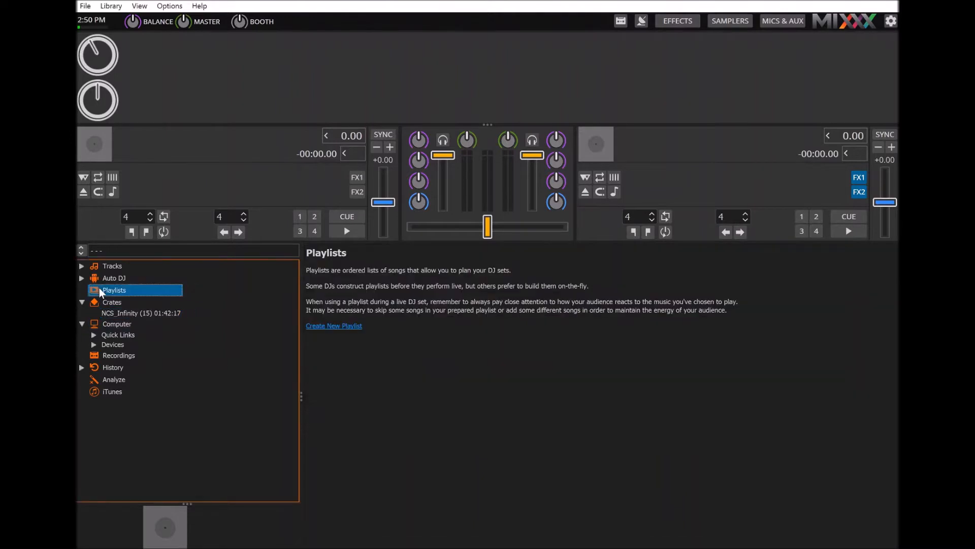
click(333, 325)
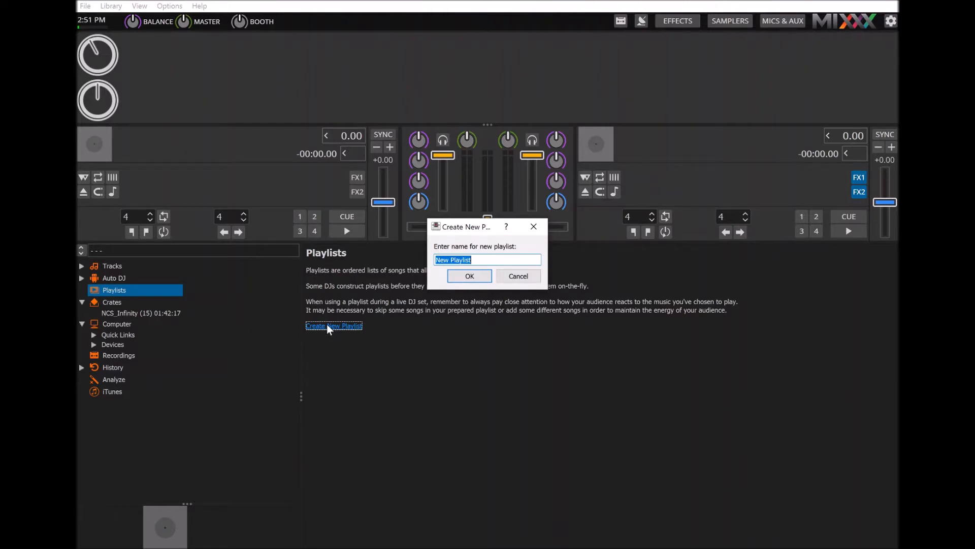
Name the new empty playlist 'test' and confirm it
text(th)
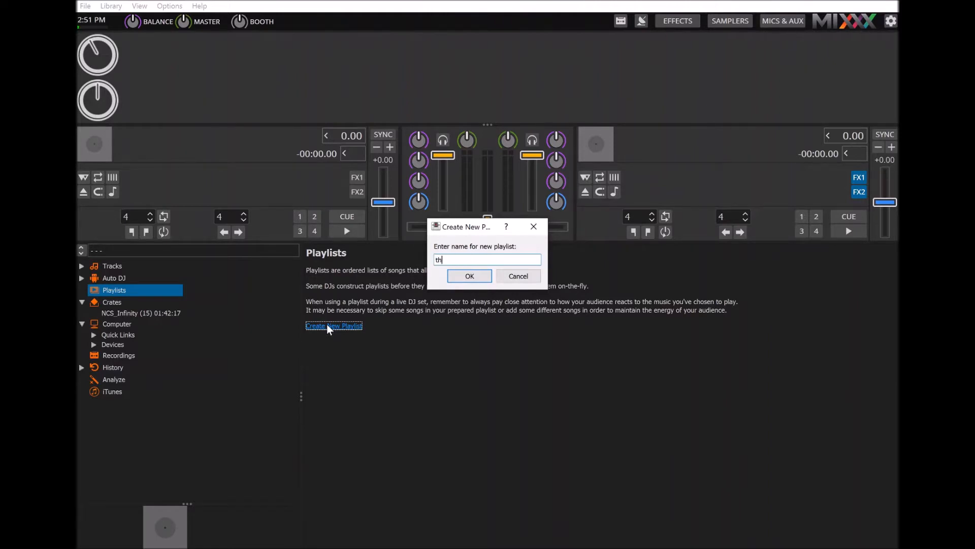
text(test)
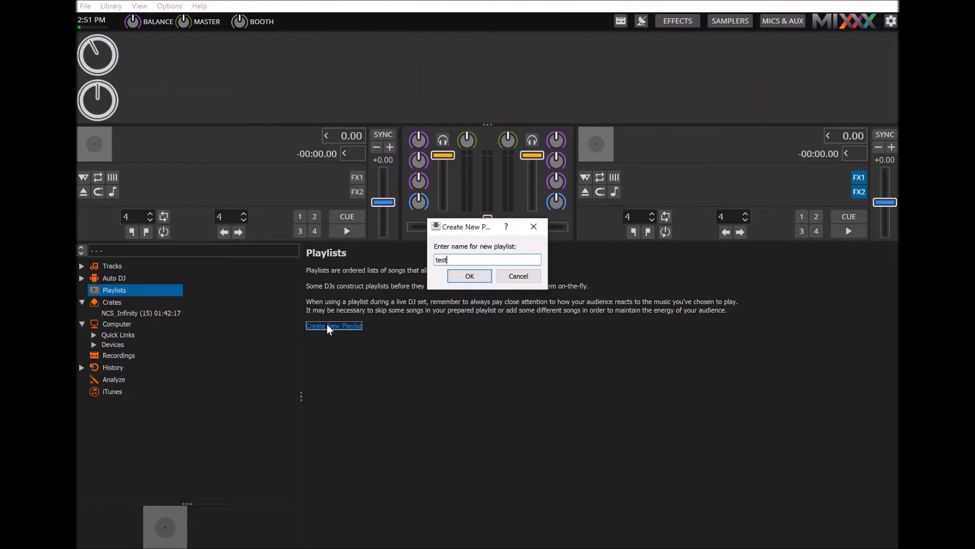
click(470, 275)
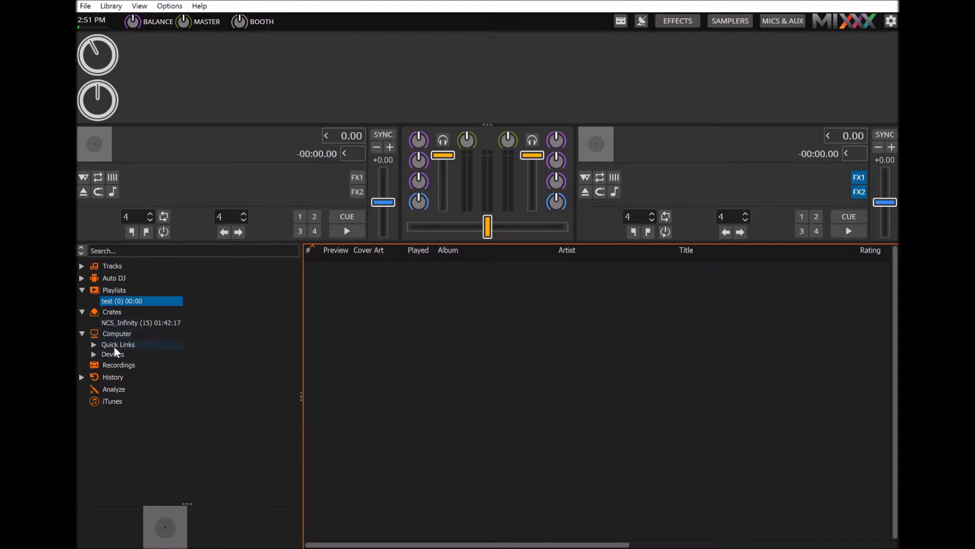
Send all 15 NCS_Infinity crate tracks to the 'test' playlist via Add to Playlist
click(140, 322)
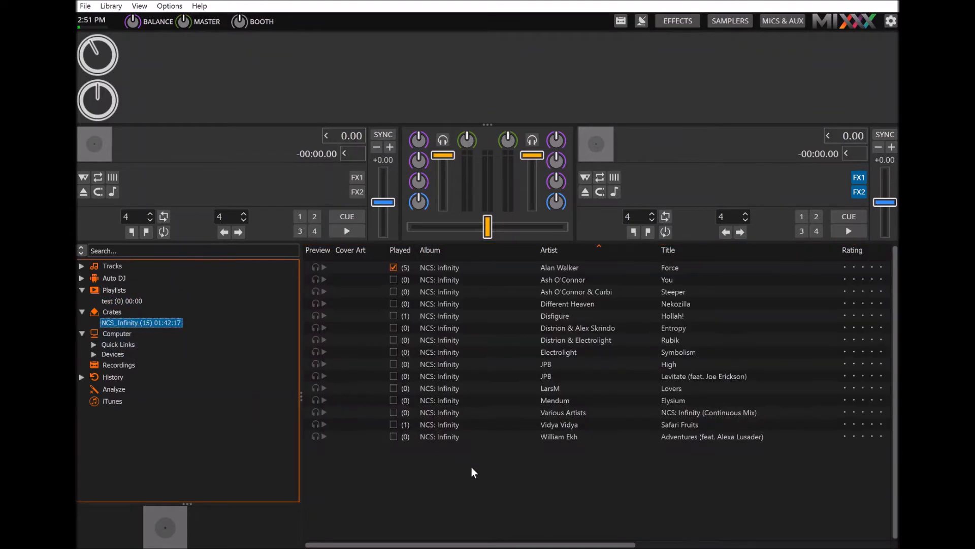
click(454, 436)
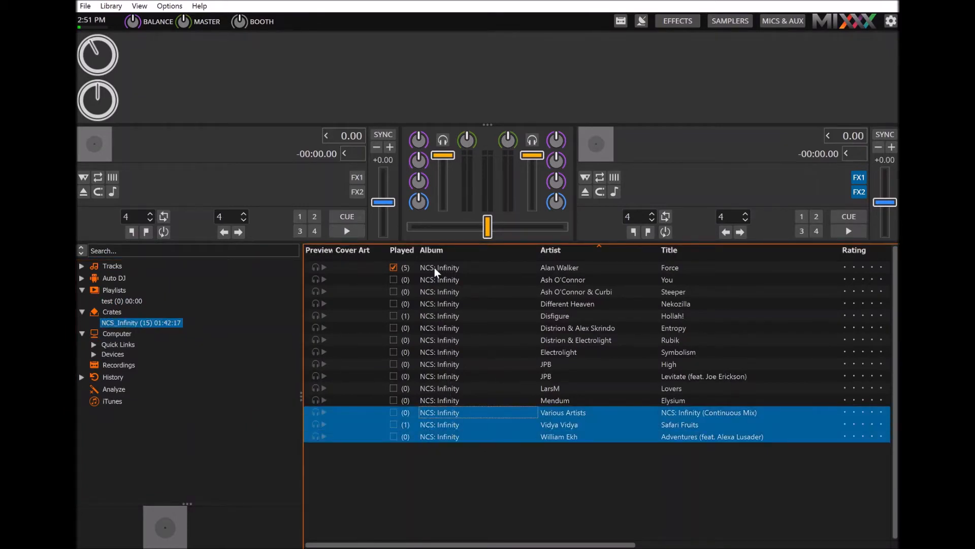
right_click(438, 340)
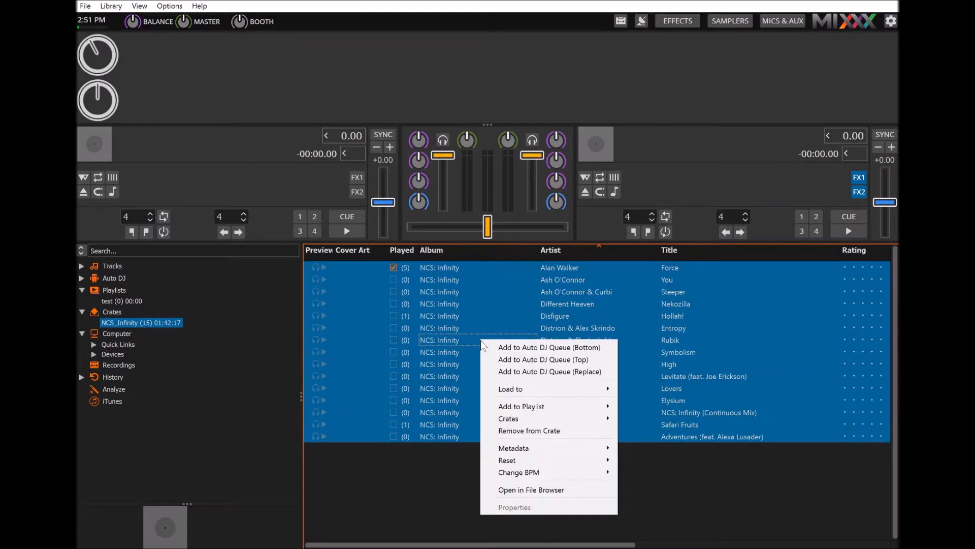
mouse_move(585, 372)
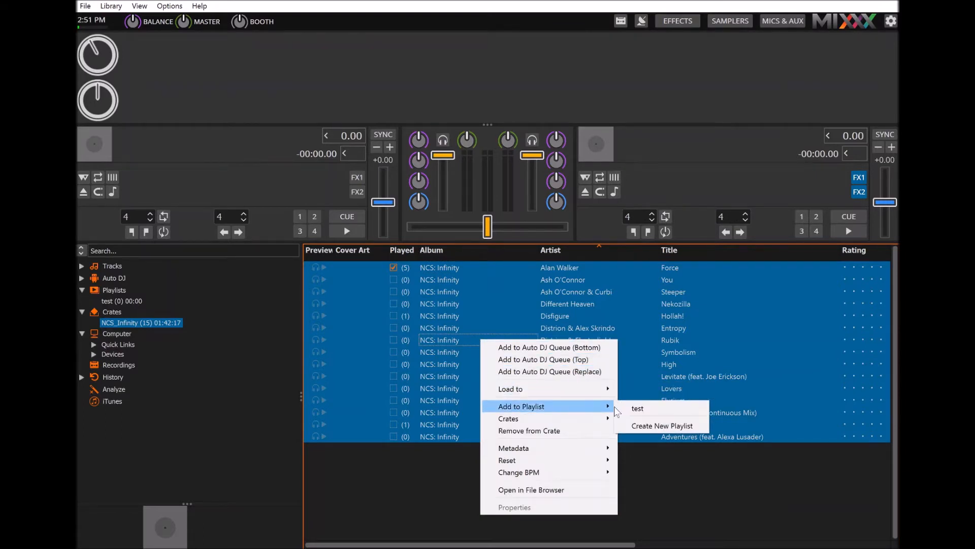
click(638, 408)
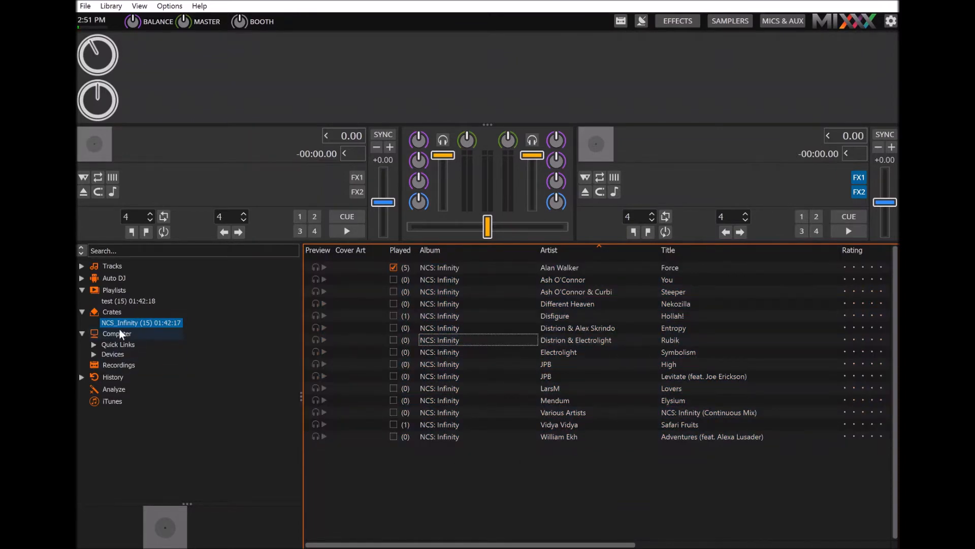
Show the 'test' playlist and play track 13, NCS: Infinity (Continuous Mix), on Deck 1
click(114, 290)
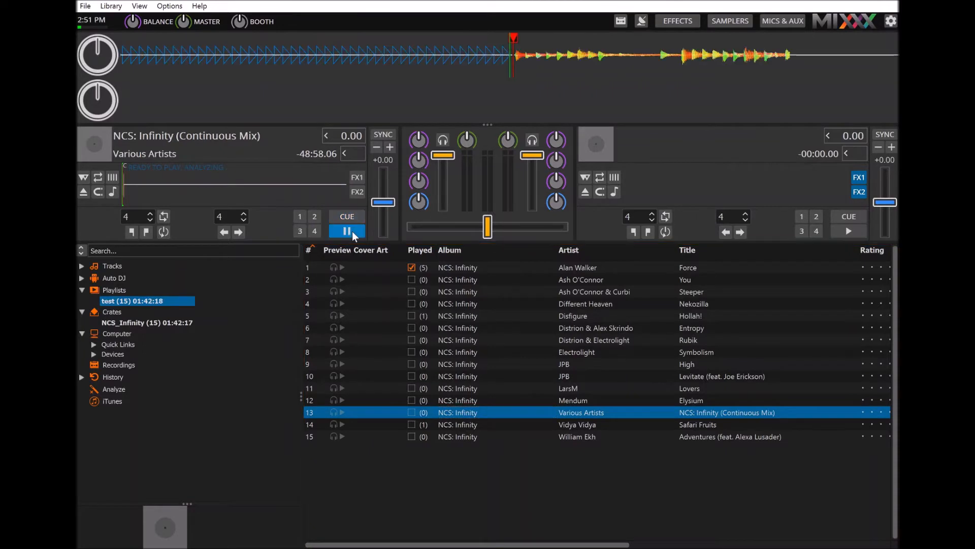
click(347, 231)
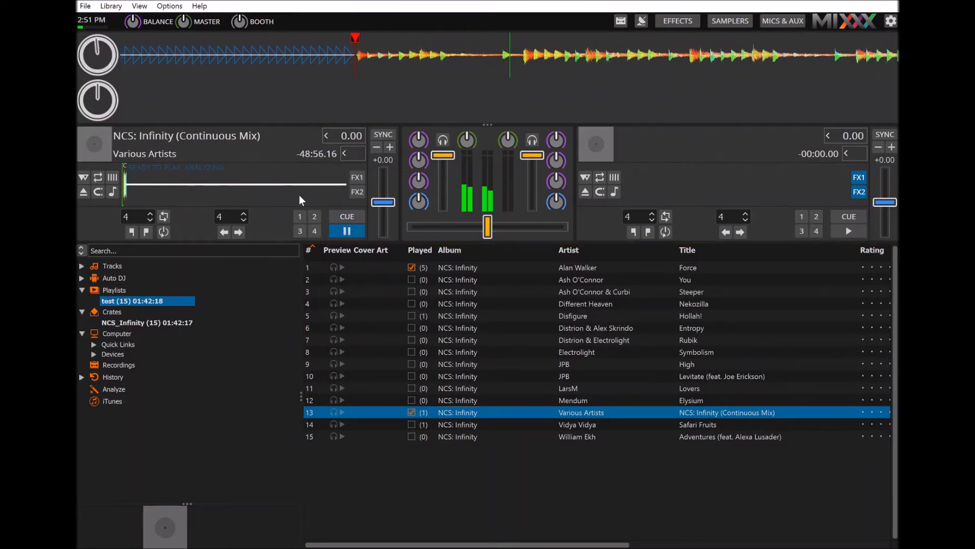
mouse_move(305, 205)
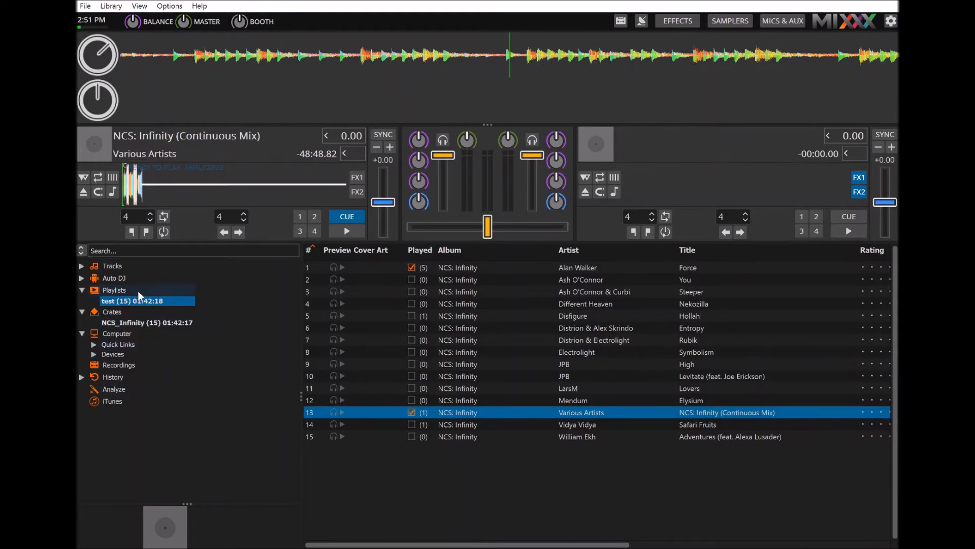
Import the 'example' playlist file, adding its six tracks (23:16) to Playlists
right_click(114, 290)
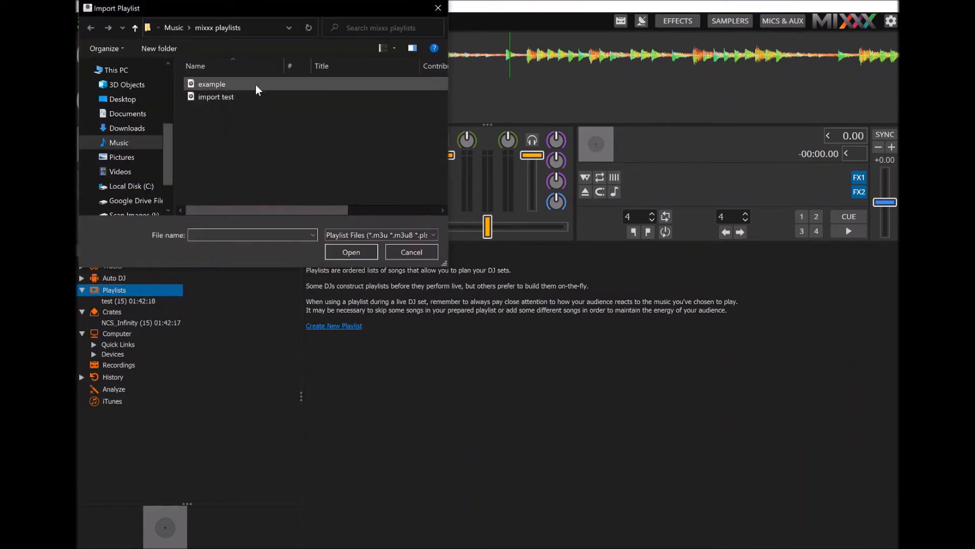
mouse_move(295, 93)
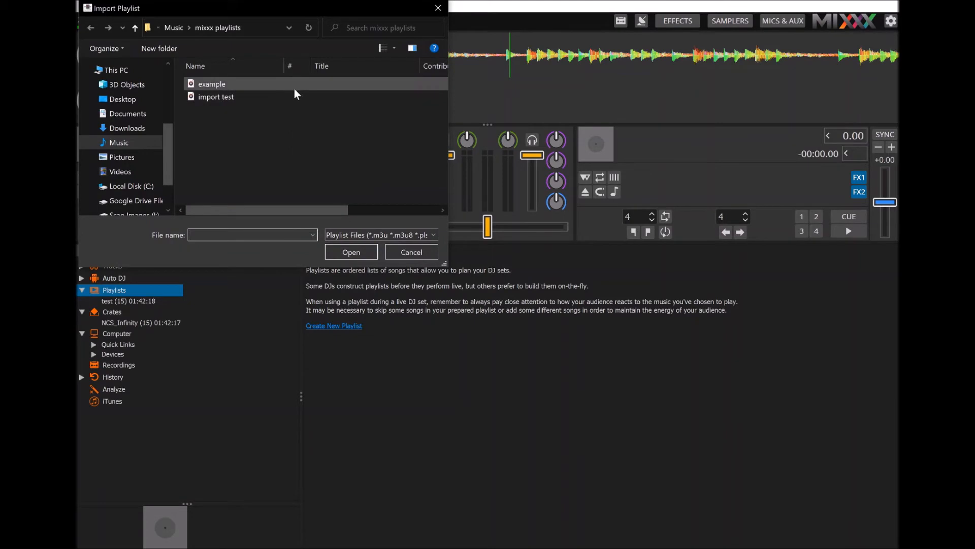
click(212, 83)
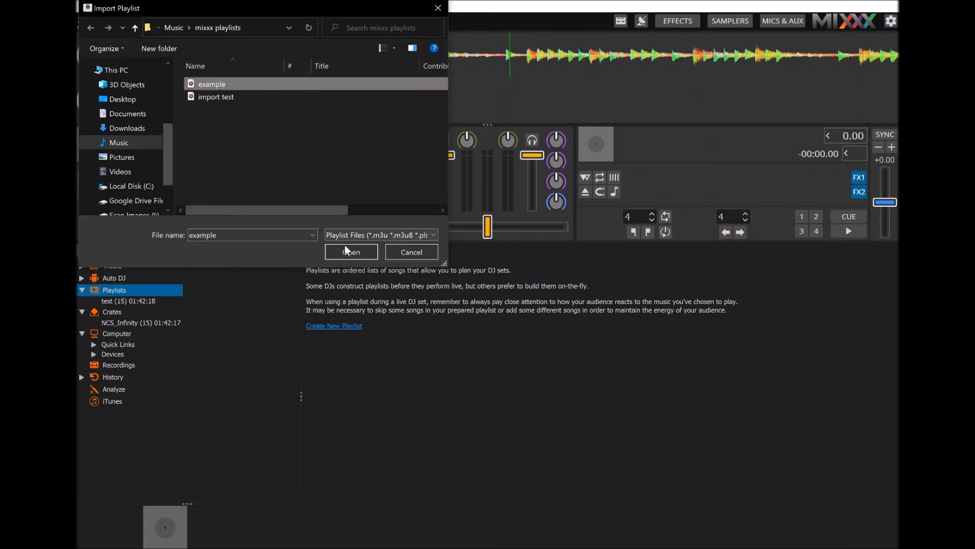
click(350, 252)
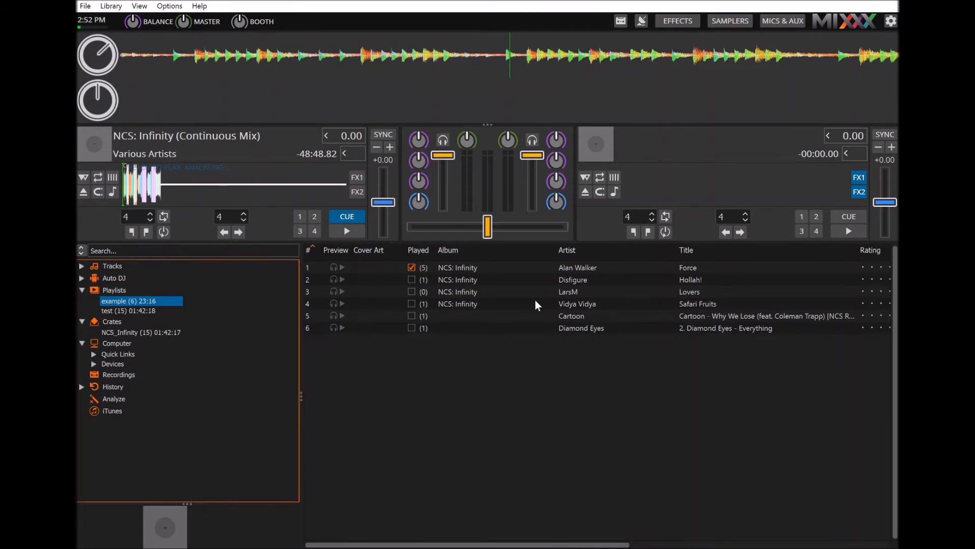
mouse_move(502, 321)
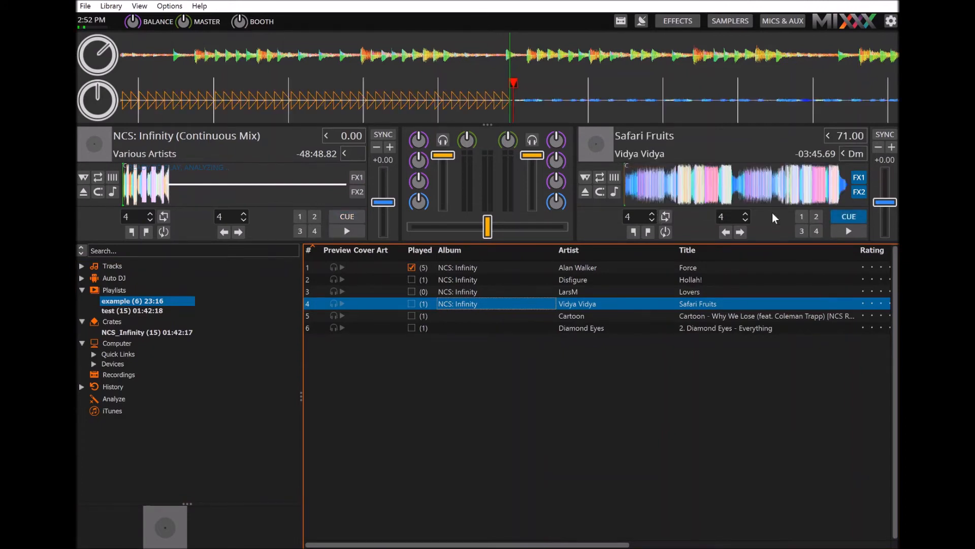
Play Safari Fruits by Vidya Vidya from 'example' on Deck 2
click(847, 232)
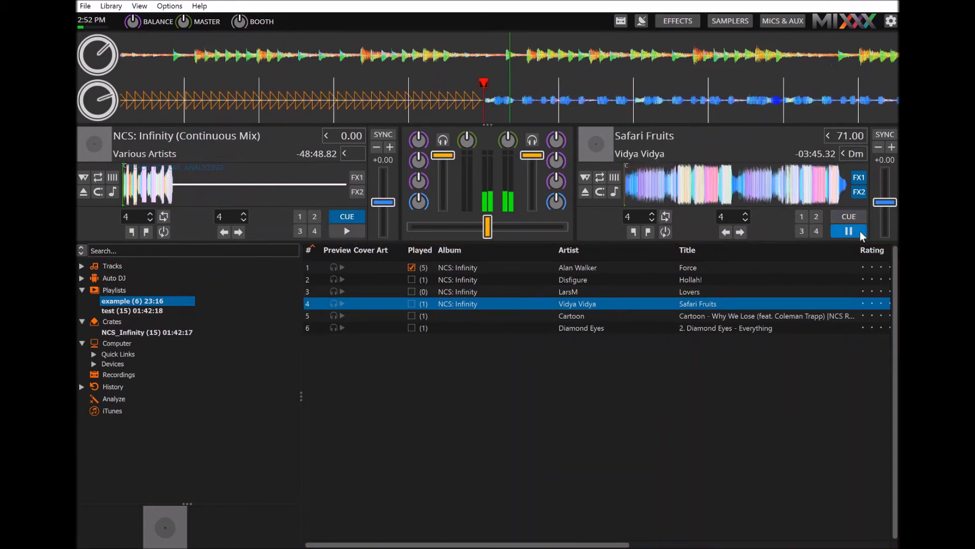